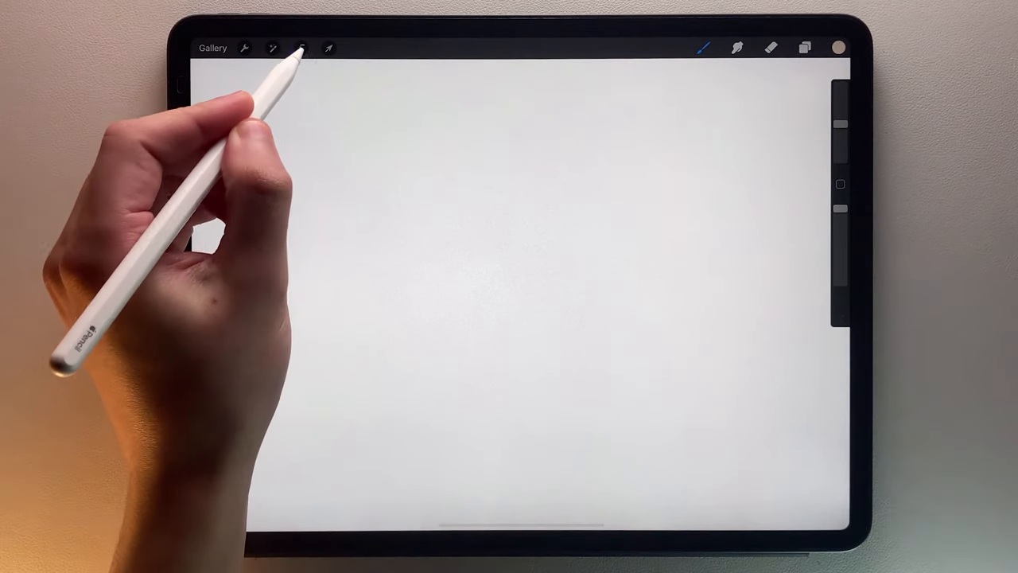
# Switch to the Selection tool to work with the nested tan square frames on Layer 1.
pyautogui.click(301, 47)
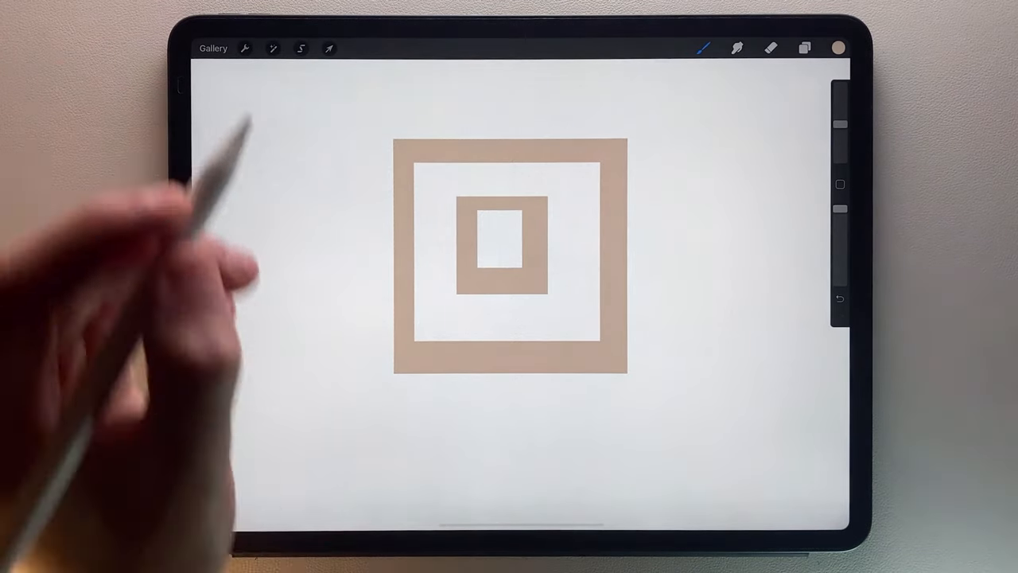
# Copy the outer frame to a From selection layer, hide the layers, and add an empty Layer 3.
pyautogui.click(301, 48)
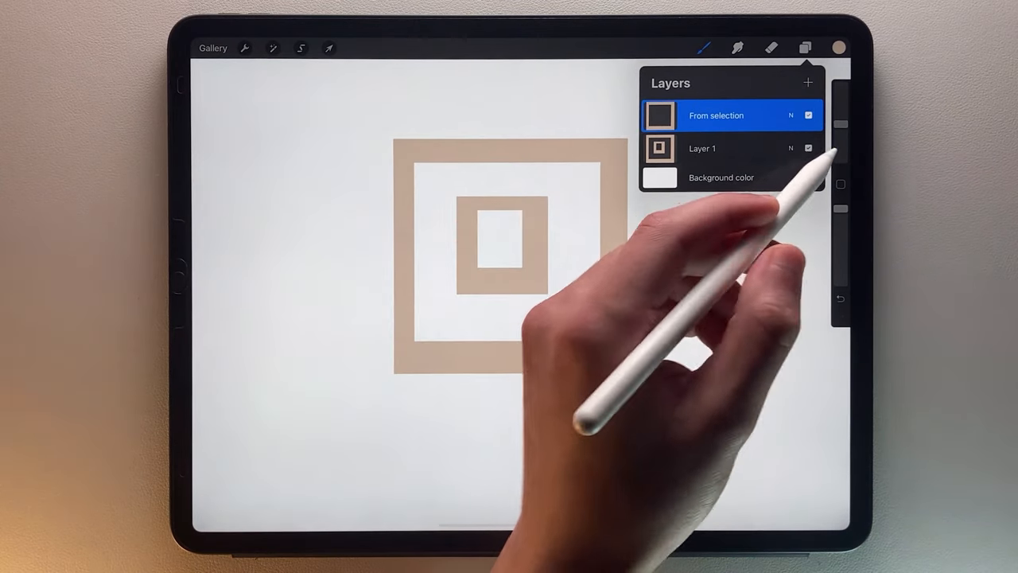
pyautogui.click(808, 148)
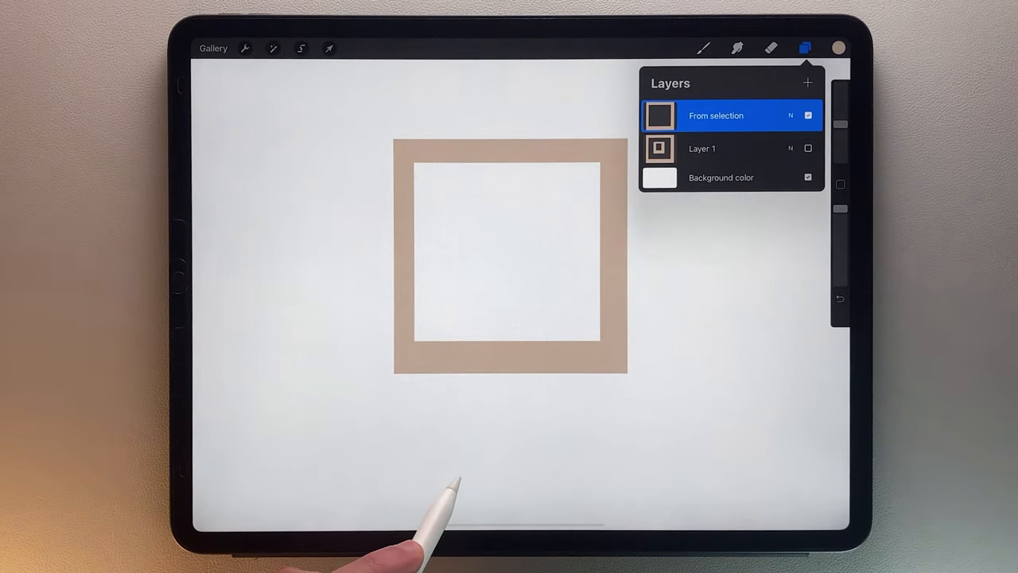
pyautogui.click(808, 114)
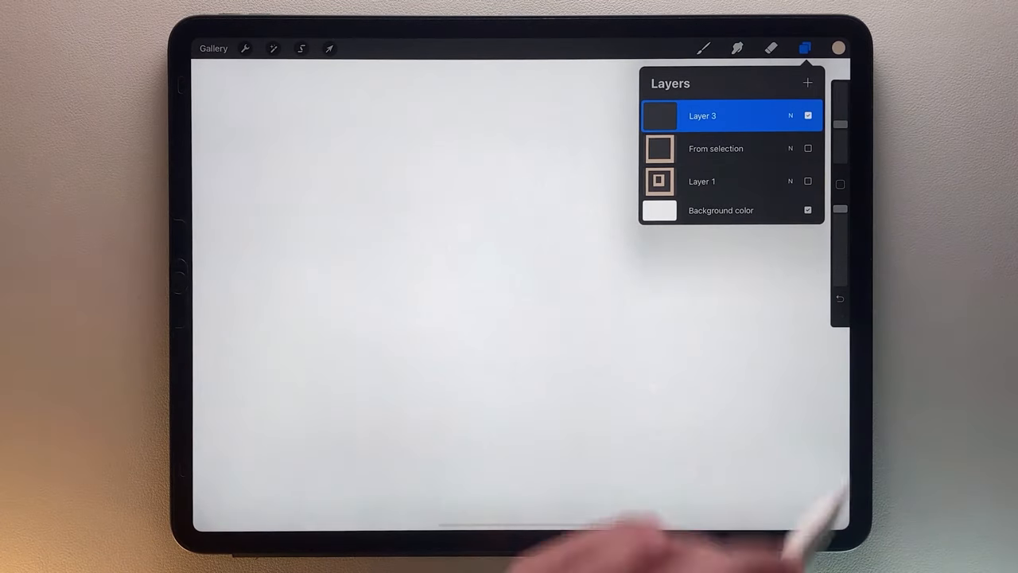
# Make the From selection layer visible and active, then begin a rectangle selection around its frame.
pyautogui.click(715, 148)
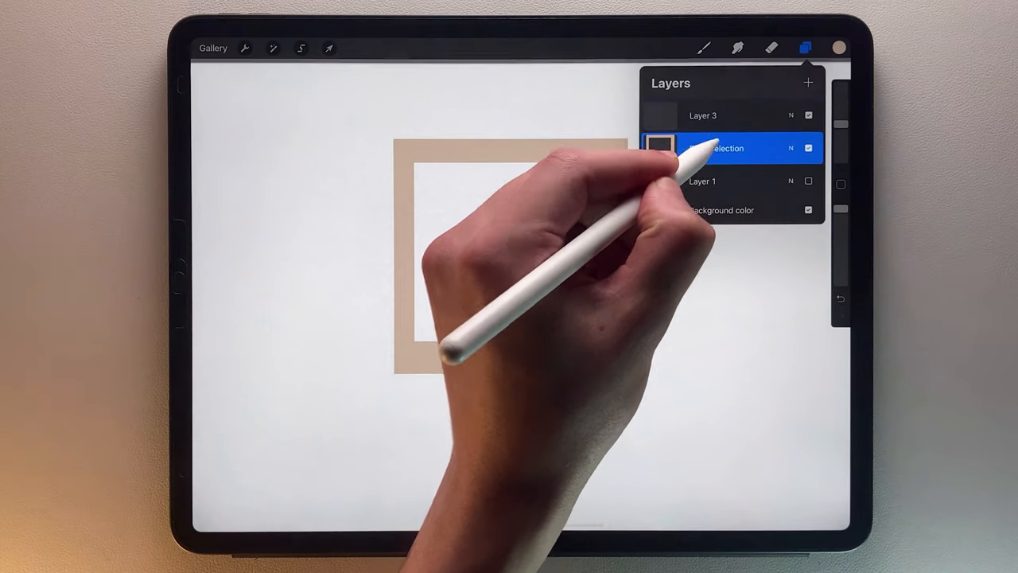
pyautogui.click(719, 148)
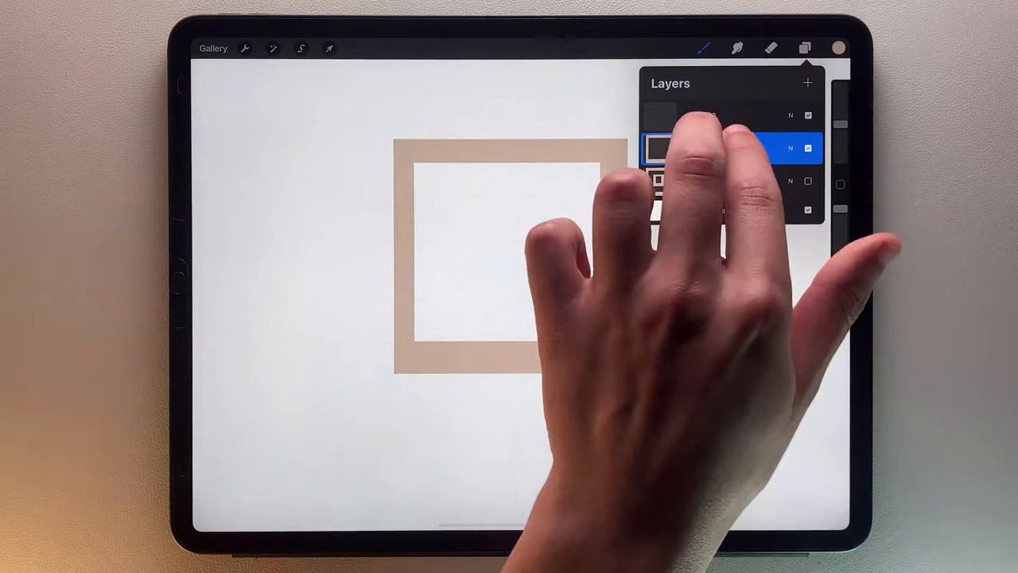
pyautogui.click(301, 48)
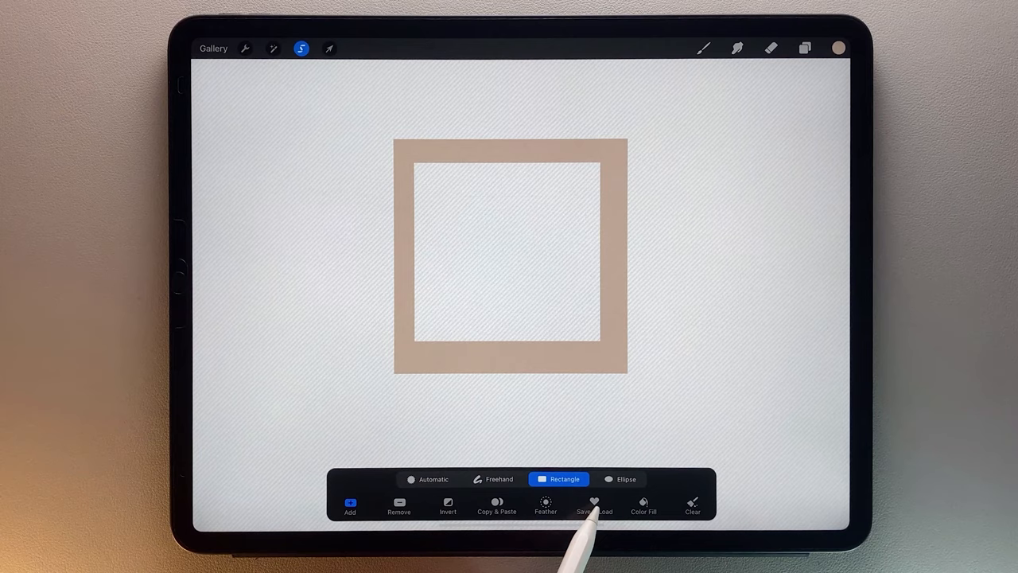
# Show the Save & Load panel of saved selections, which is still empty.
pyautogui.click(595, 506)
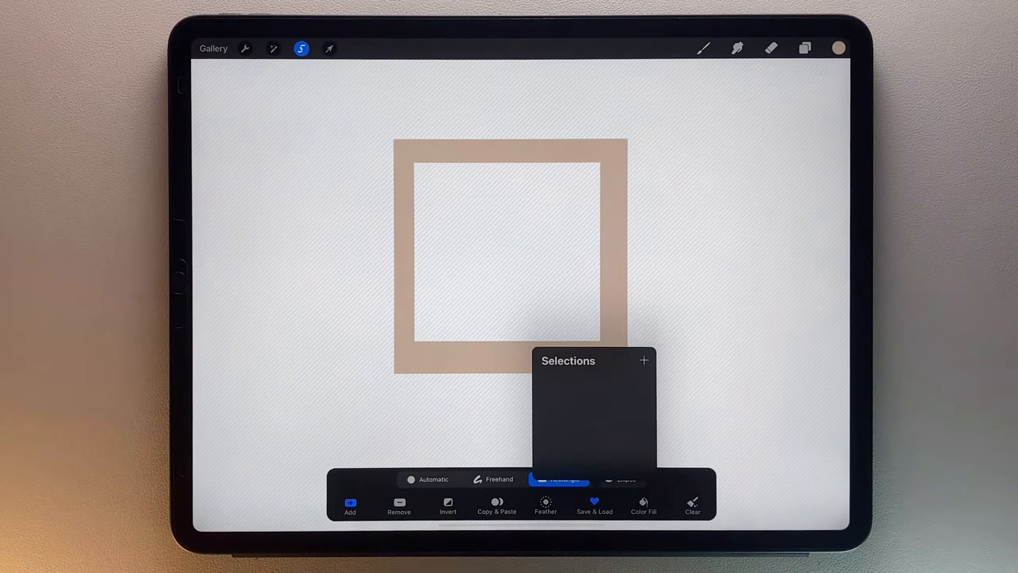
pyautogui.click(643, 359)
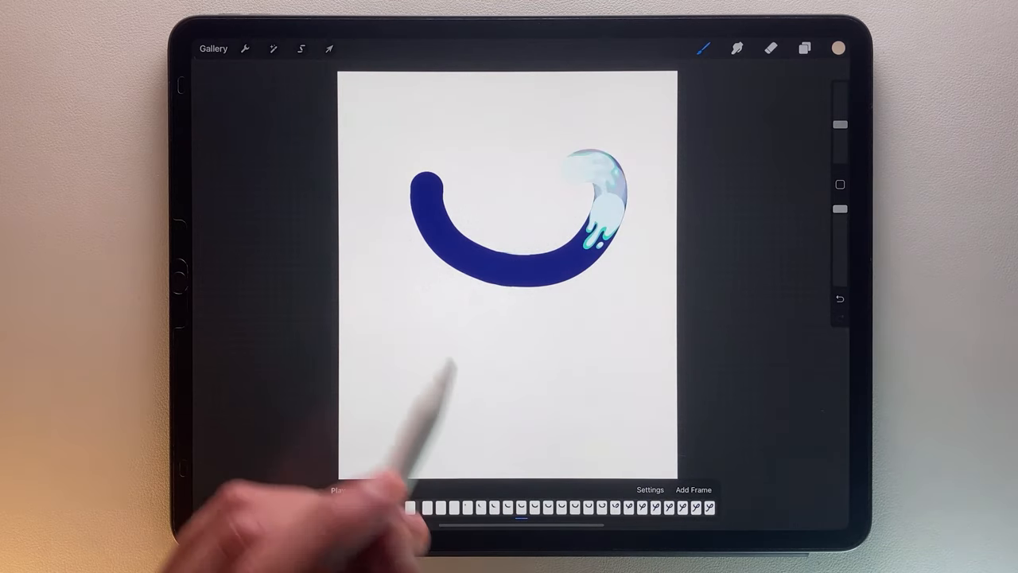
# Return from the Animation Assist canvas to the tan square frame document.
pyautogui.click(301, 48)
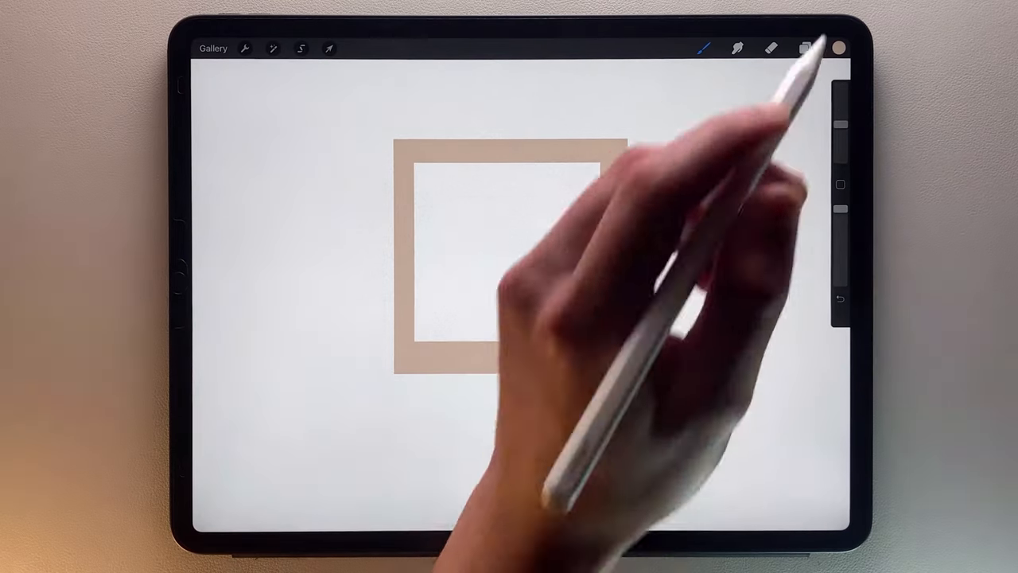
# Select the lower half across both frame layers and move it down-right with Uniform transform.
pyautogui.click(804, 48)
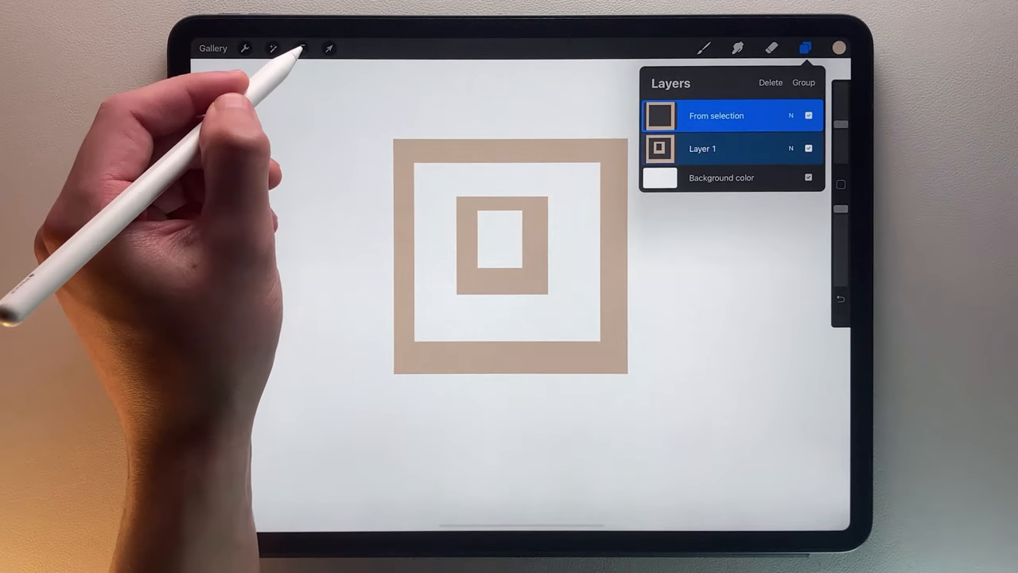
pyautogui.click(301, 48)
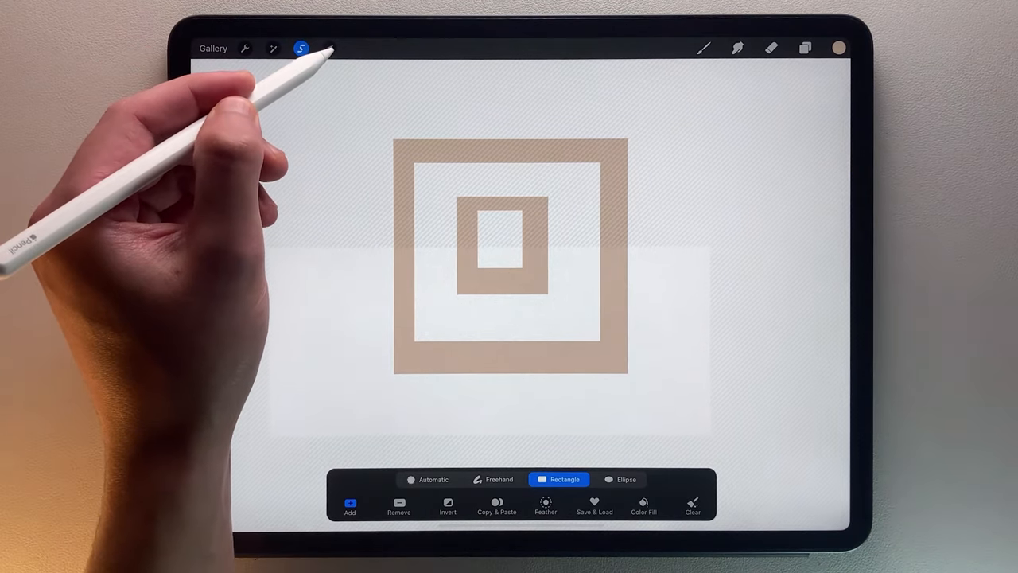
pyautogui.click(327, 47)
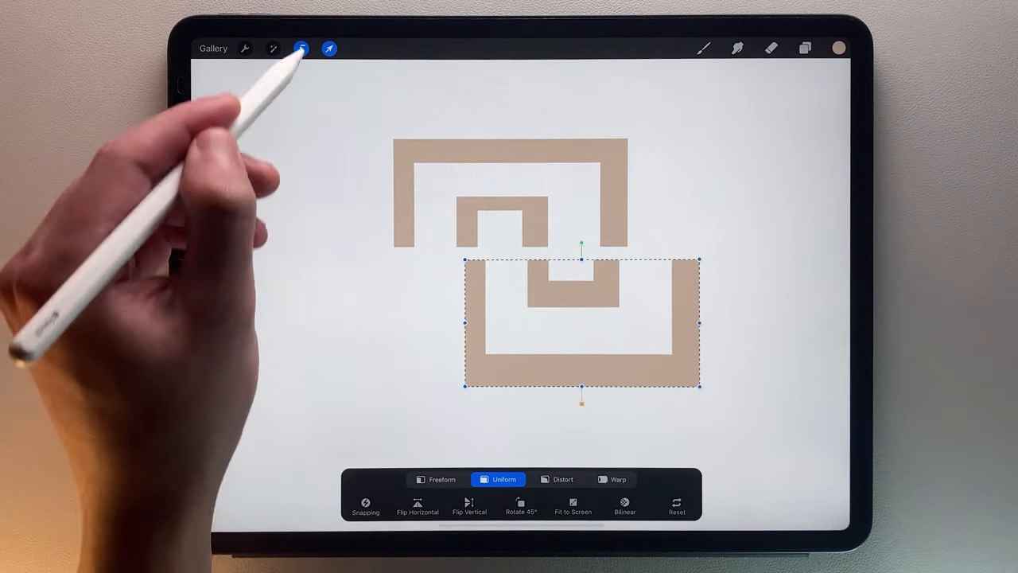
pyautogui.click(303, 48)
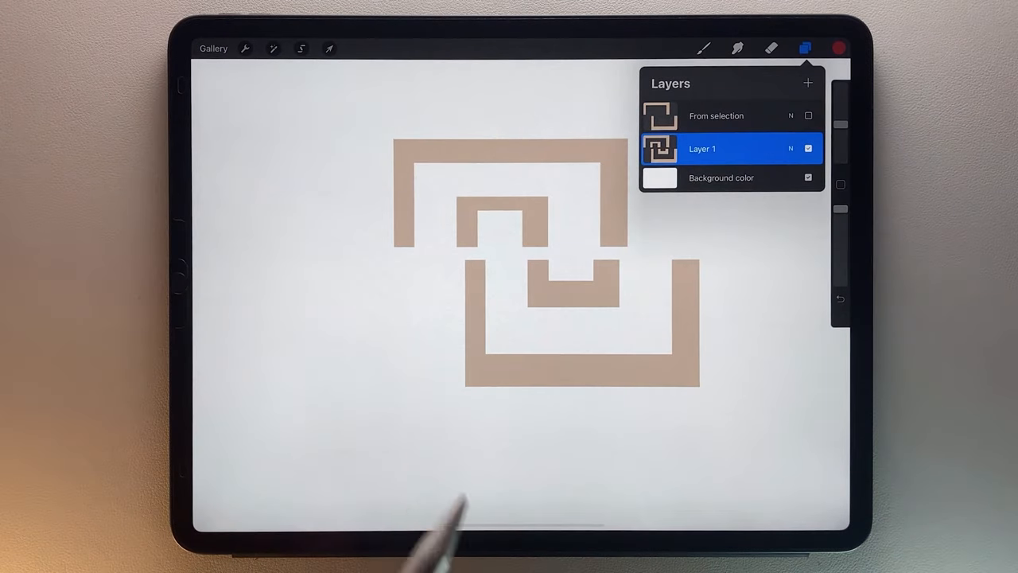
pyautogui.click(300, 48)
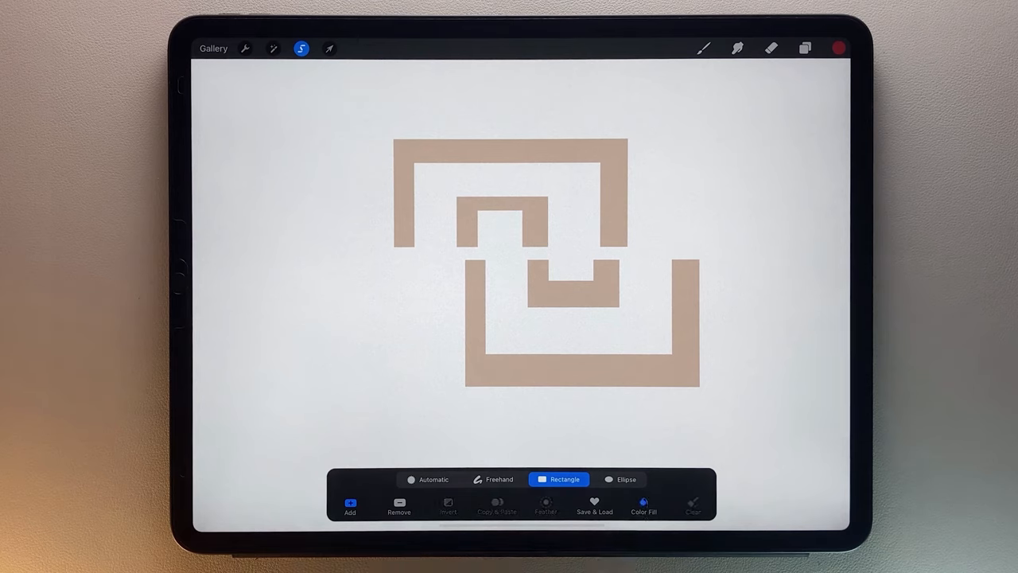
pyautogui.click(430, 478)
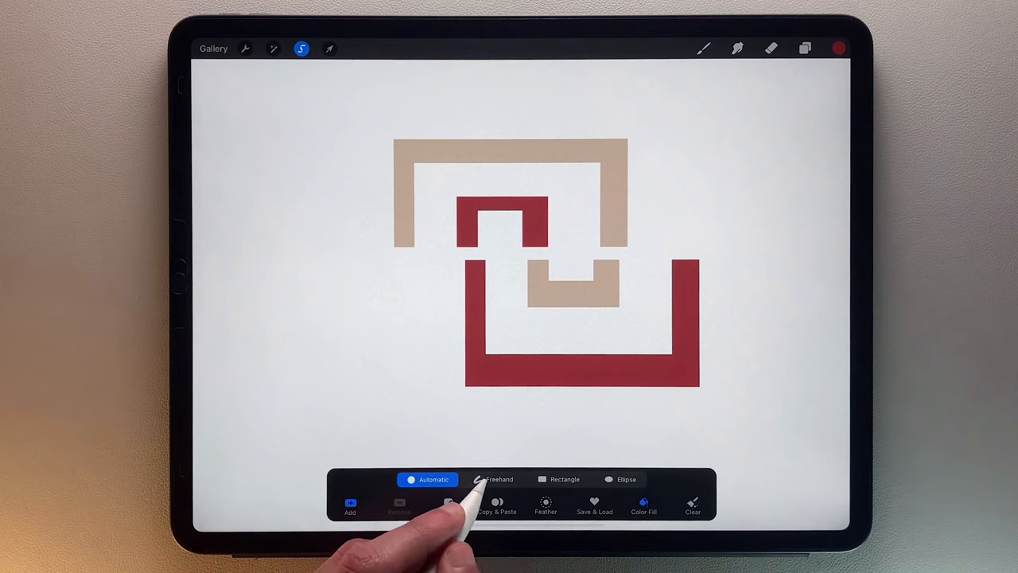
pyautogui.click(493, 479)
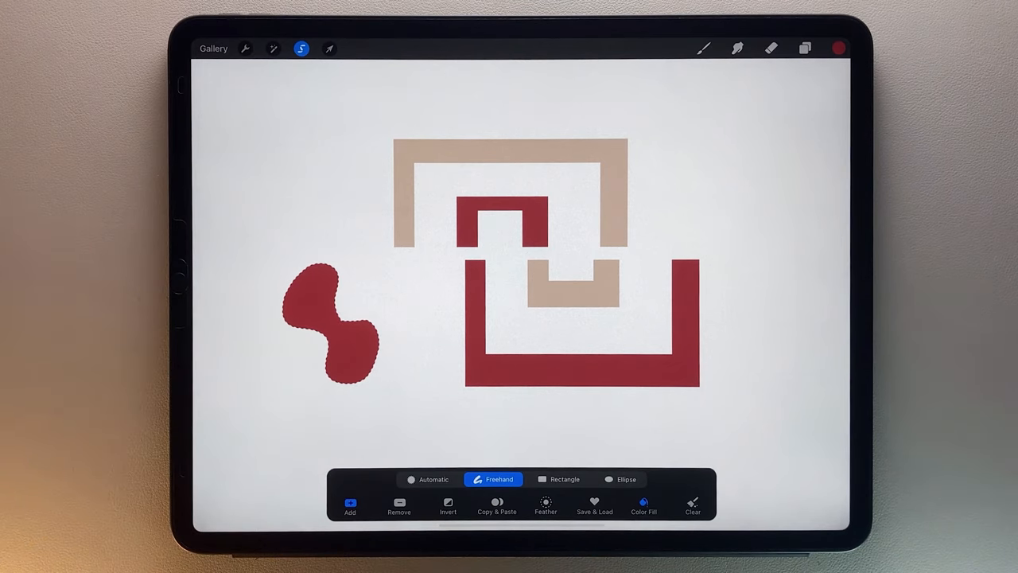
pyautogui.click(564, 479)
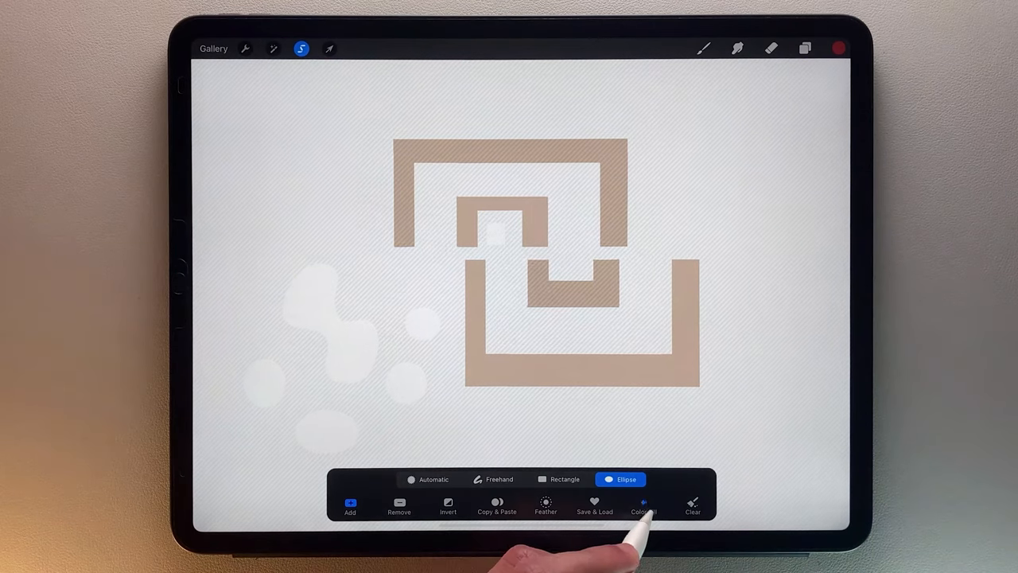
pyautogui.click(642, 506)
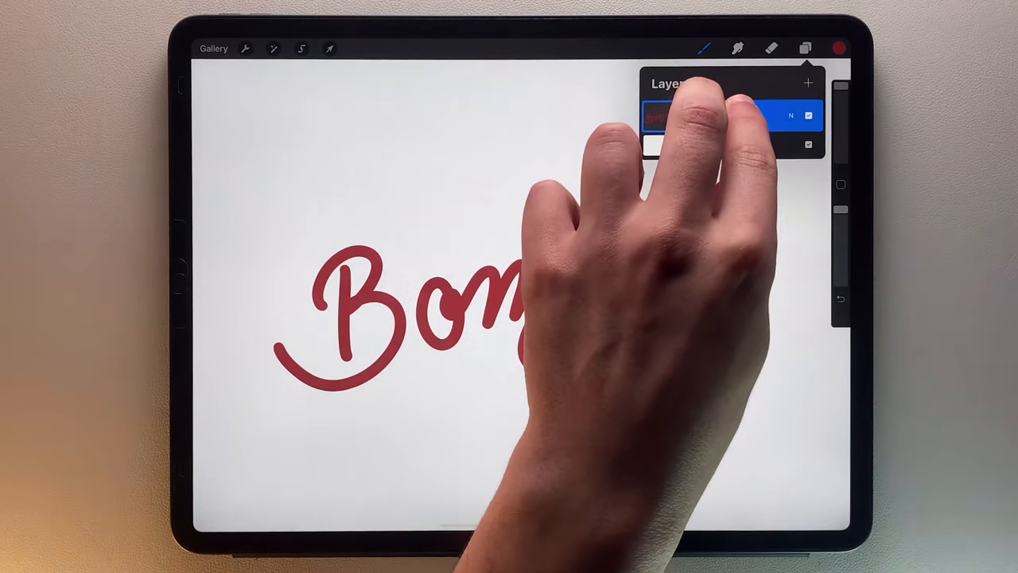
# Duplicate the Lettering layer and rename the copy 'Shadow'.
pyautogui.click(301, 48)
pyautogui.write('Shadow')
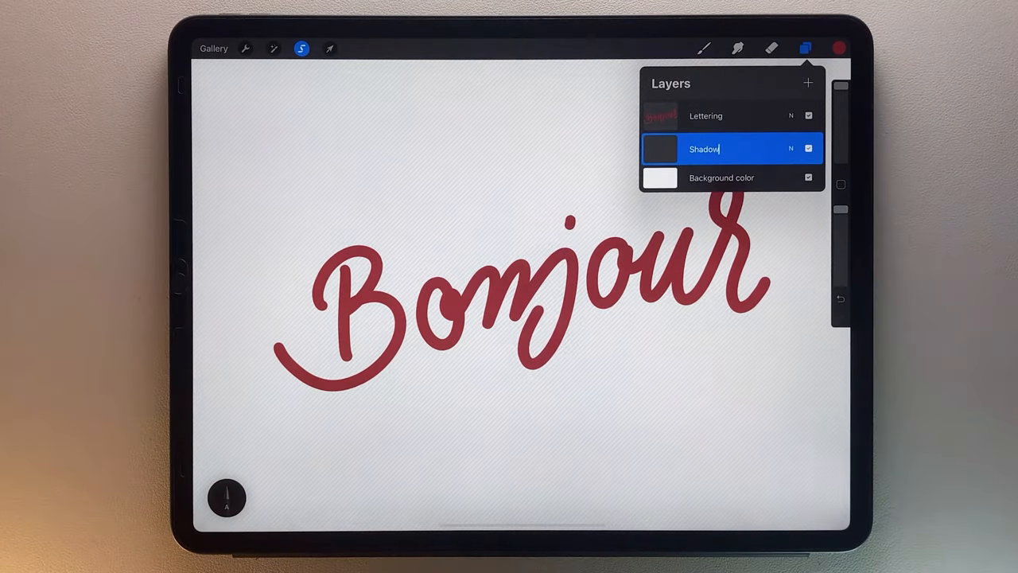
pyautogui.click(301, 48)
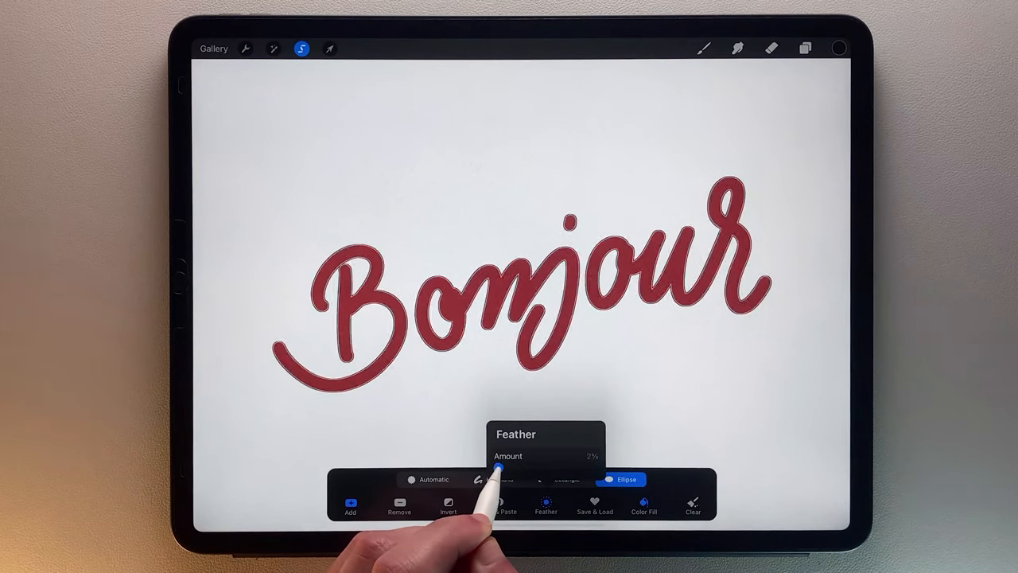
# Feather the Shadow layer's selection for a soft edge, fill it dark and offset it beneath 'Bonjour'.
pyautogui.moveTo(496, 469); pyautogui.dragTo(517, 469)
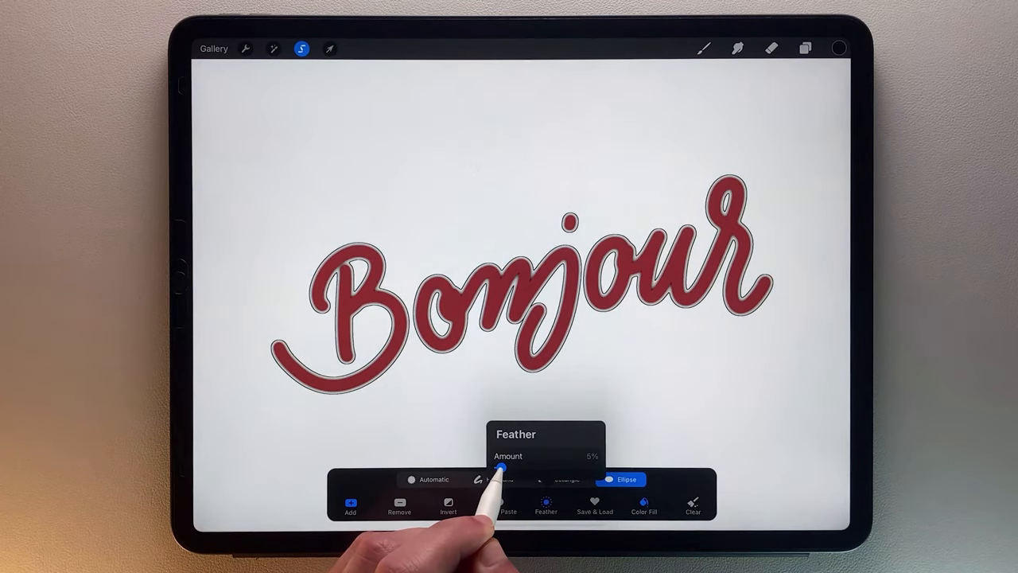
pyautogui.moveTo(501, 468); pyautogui.dragTo(506, 467)
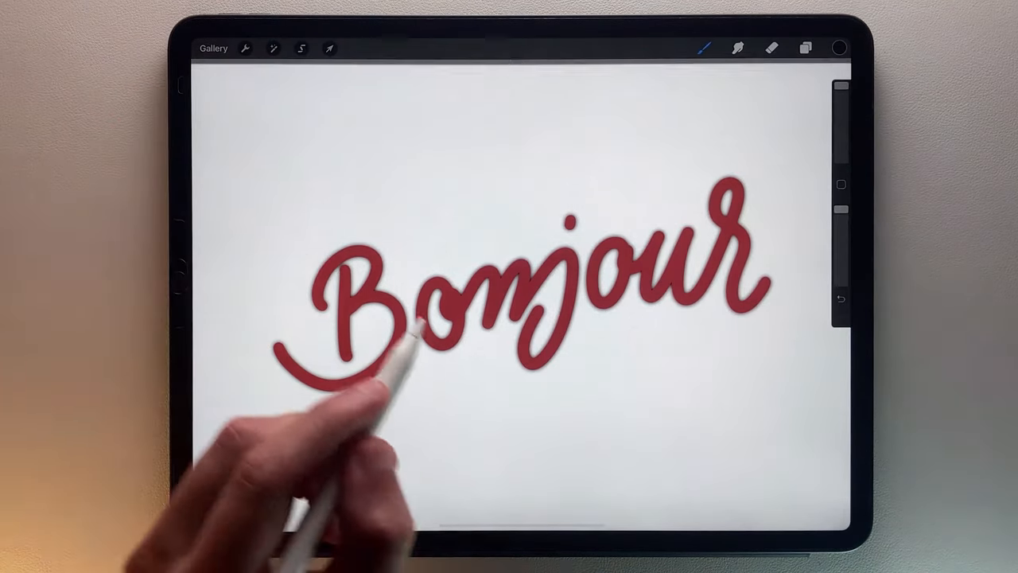
pyautogui.click(328, 47)
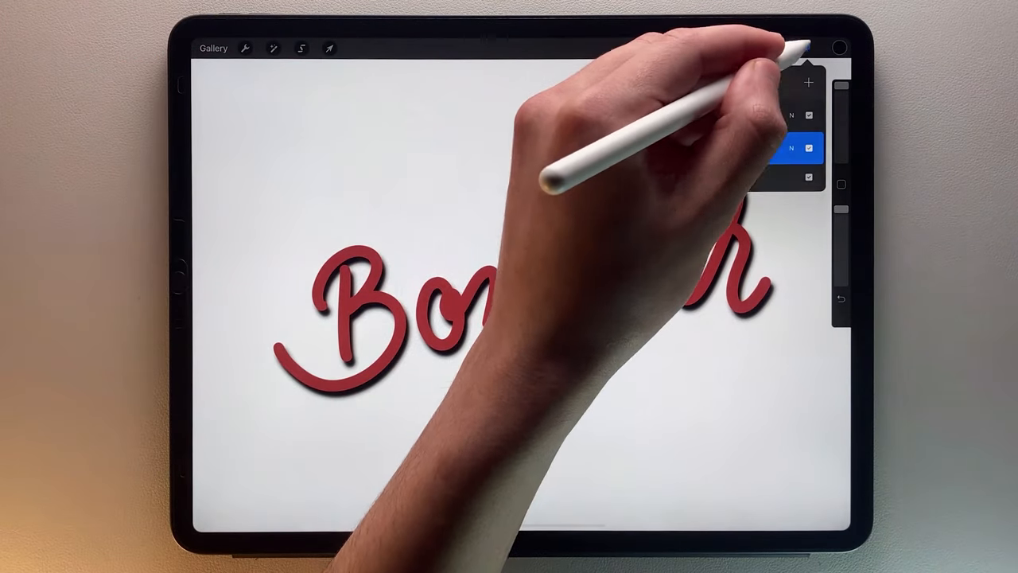
pyautogui.click(805, 47)
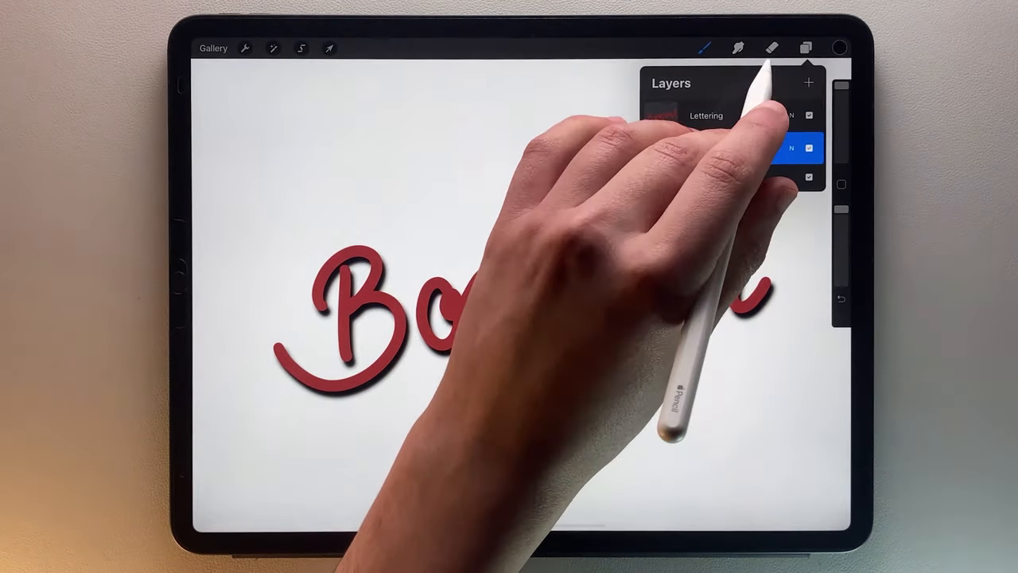